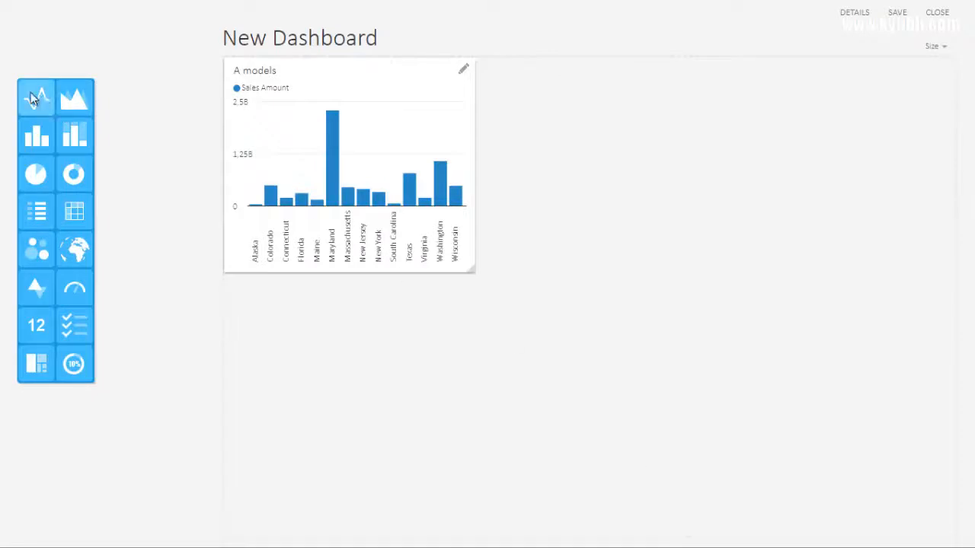
Add a 'Bike sales over the years' line chart tile and pick an existing query as its data
click(36, 97)
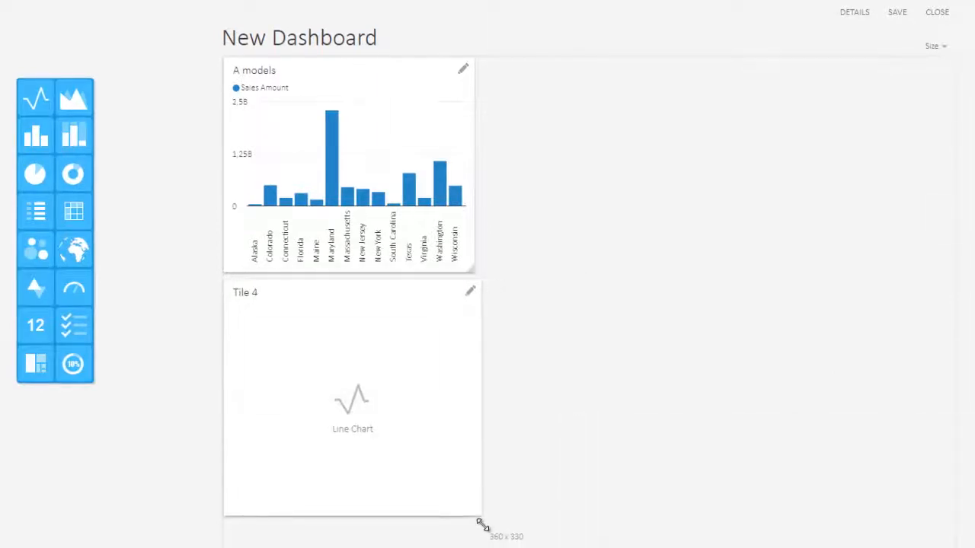
click(469, 290)
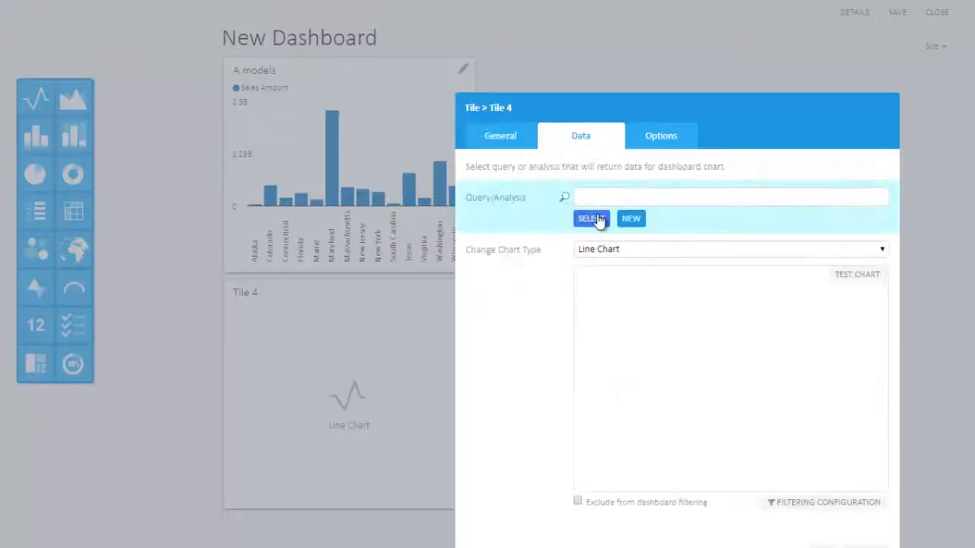
click(936, 13)
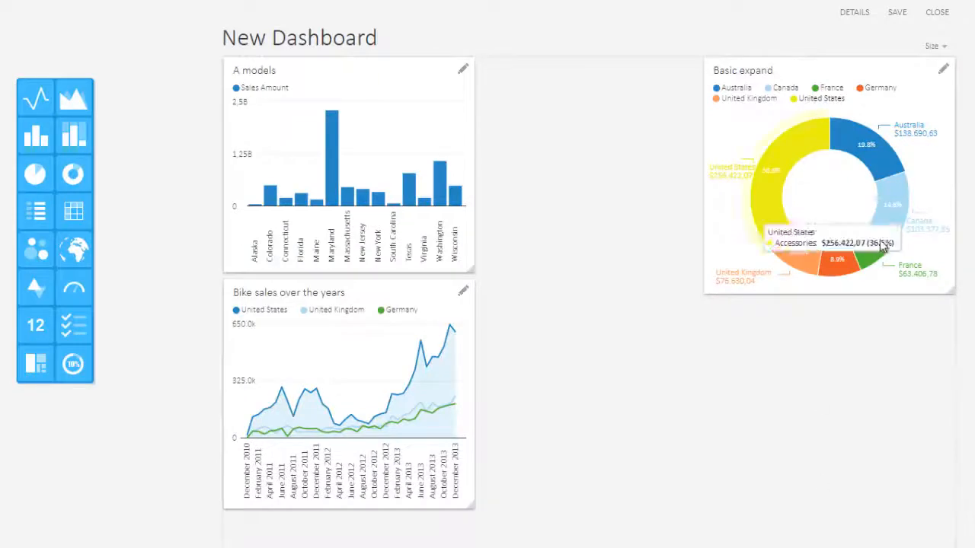
Show the Markets Overview in Q2 dashboard with its donut charts, gauges and US sales map
drag(952, 290, 928, 270)
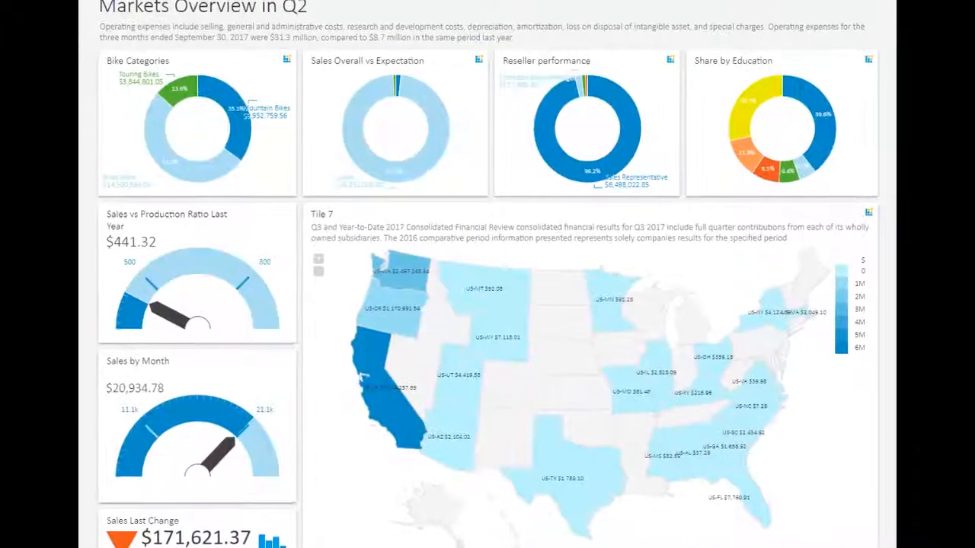
Scroll down through the KPI dashboard
scroll(down, 3)
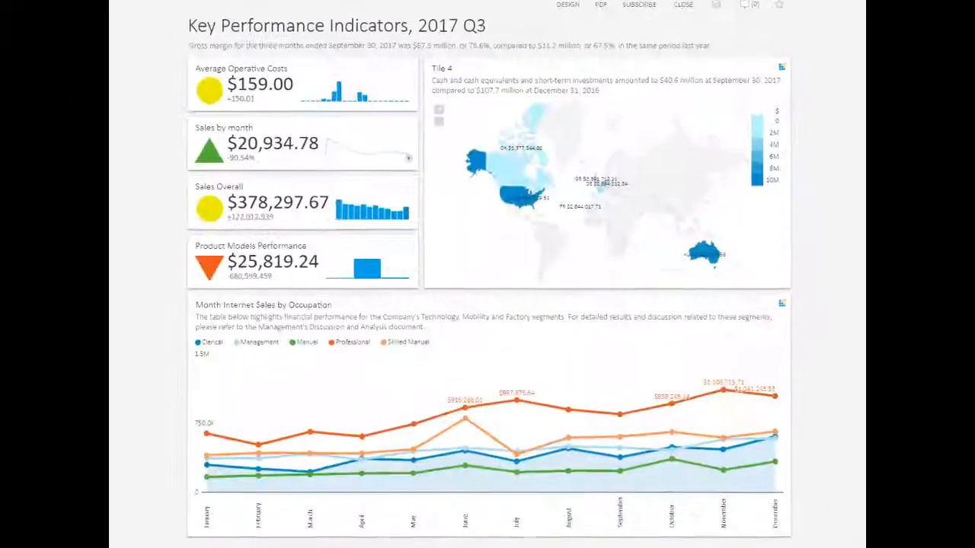
scroll(down, 3)
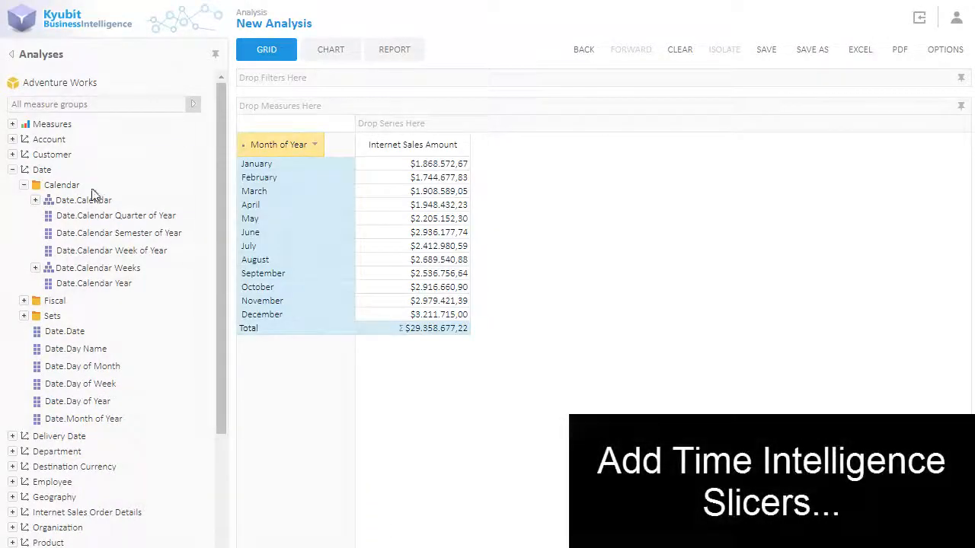
Add a Date.Calendar Last Periods time filter of 4 months, leaving August–November
drag(83, 199, 273, 77)
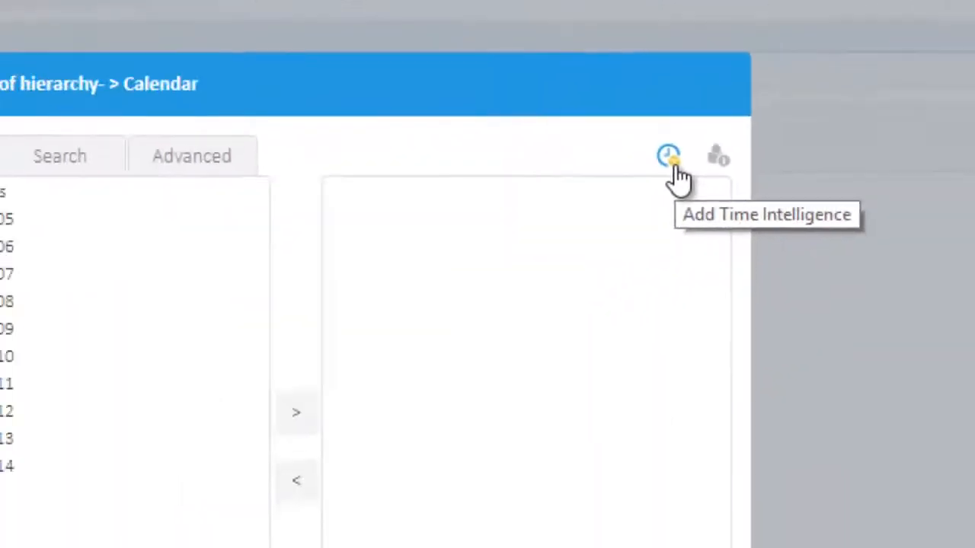
click(668, 155)
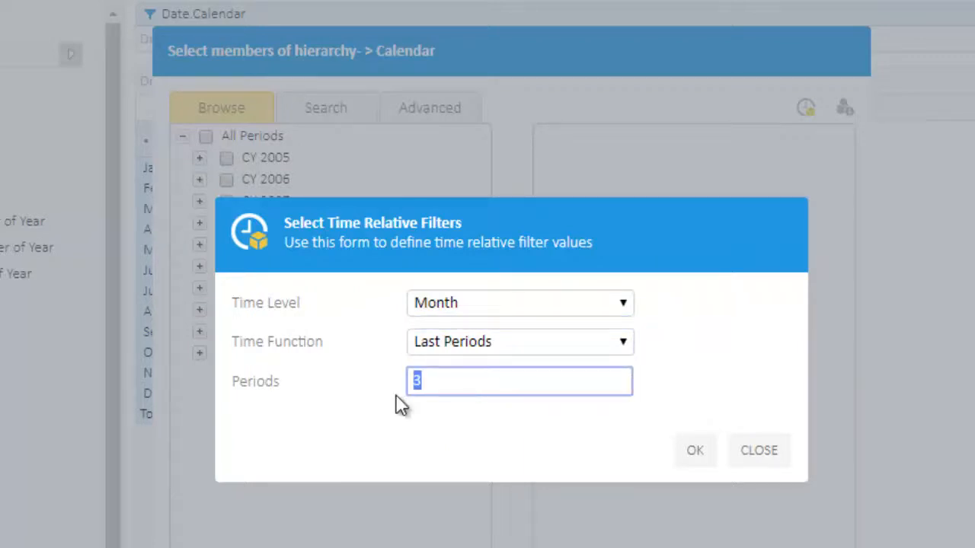
text(4)
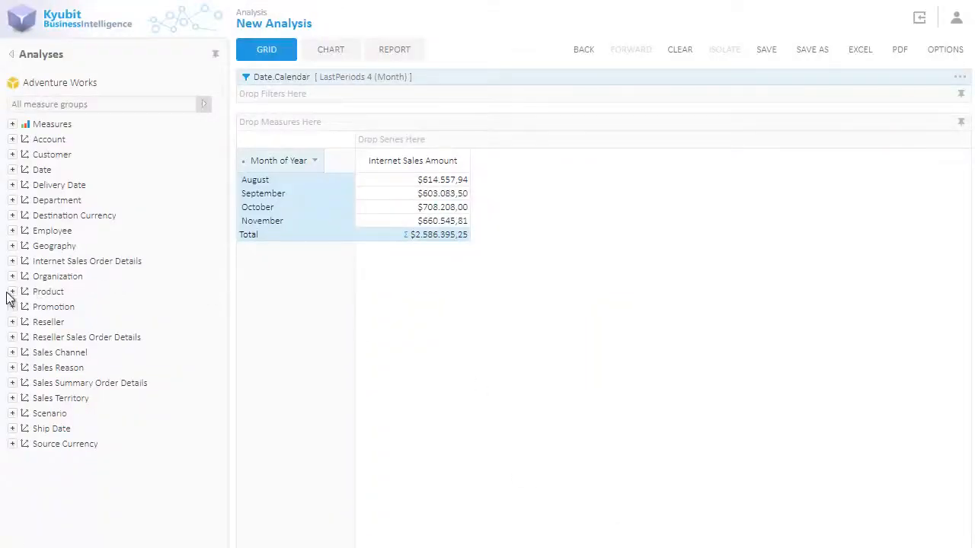
Break monthly sales down by Product Model Name on rows and Customer Education as series
click(12, 291)
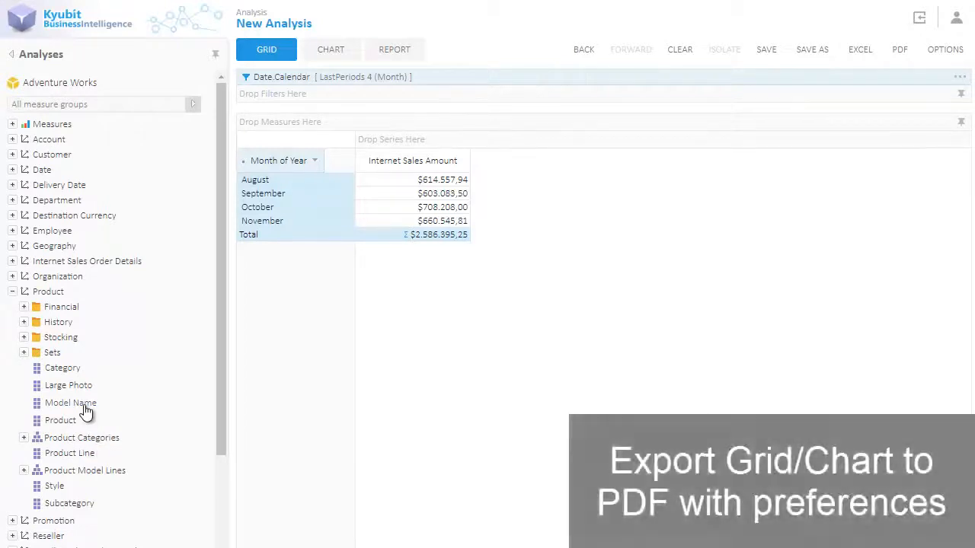
drag(70, 402, 364, 160)
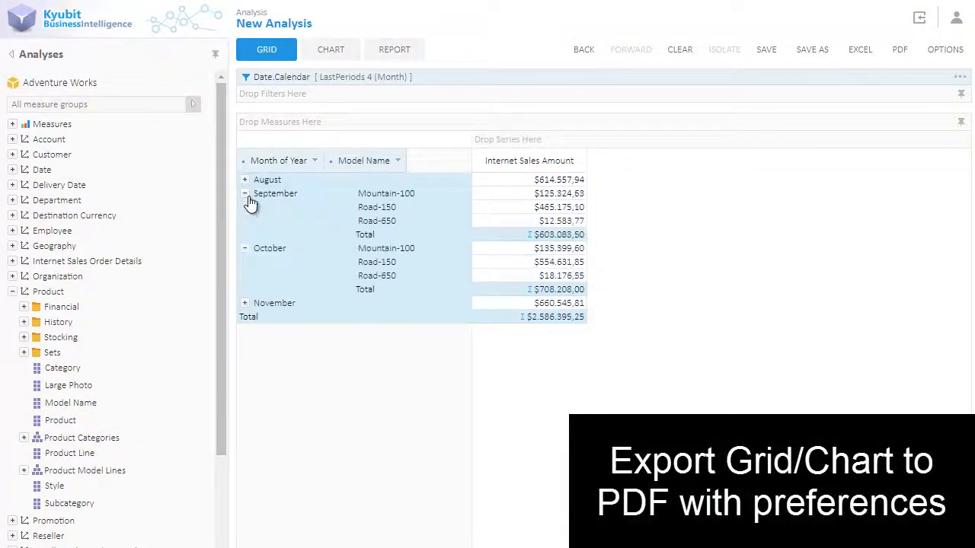
click(13, 154)
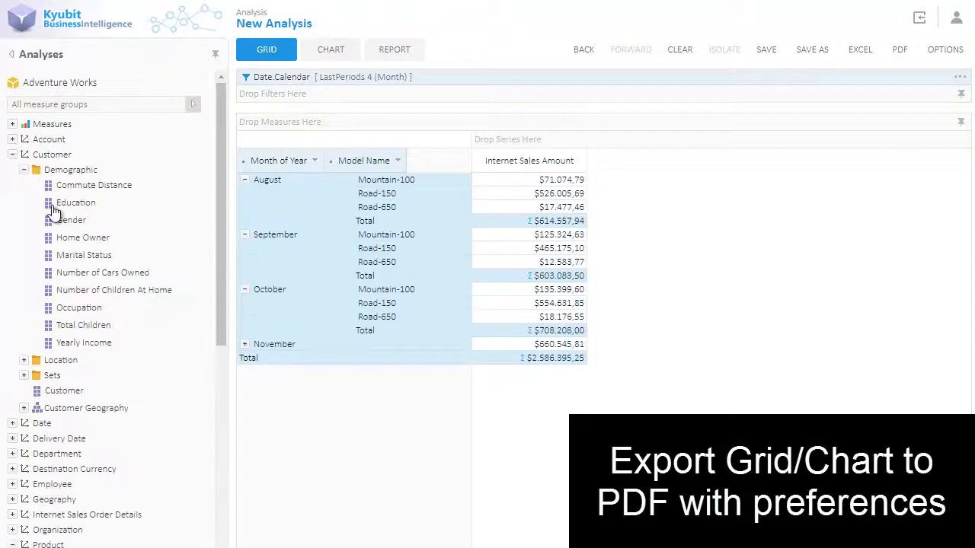
drag(76, 203, 506, 143)
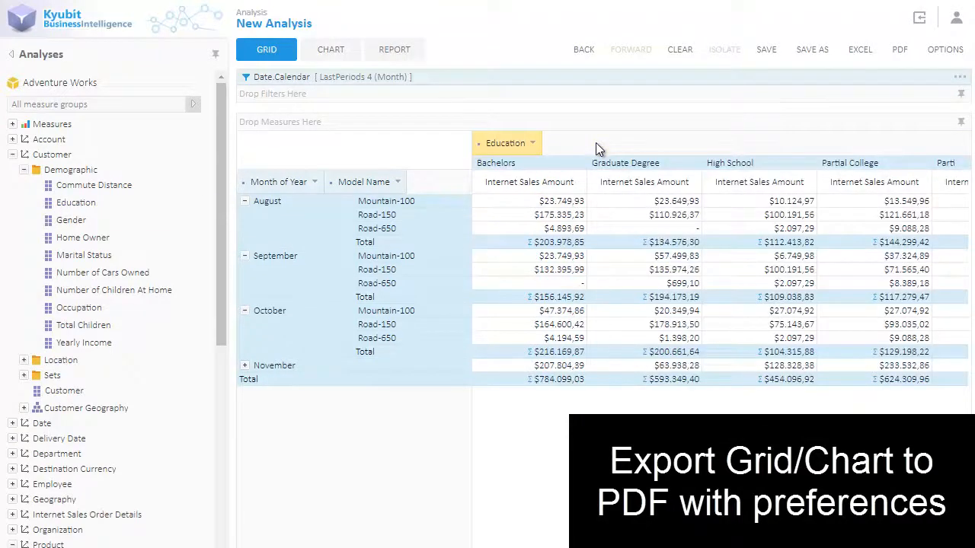
Export the analysis to PDF with both chart and grid included
click(899, 49)
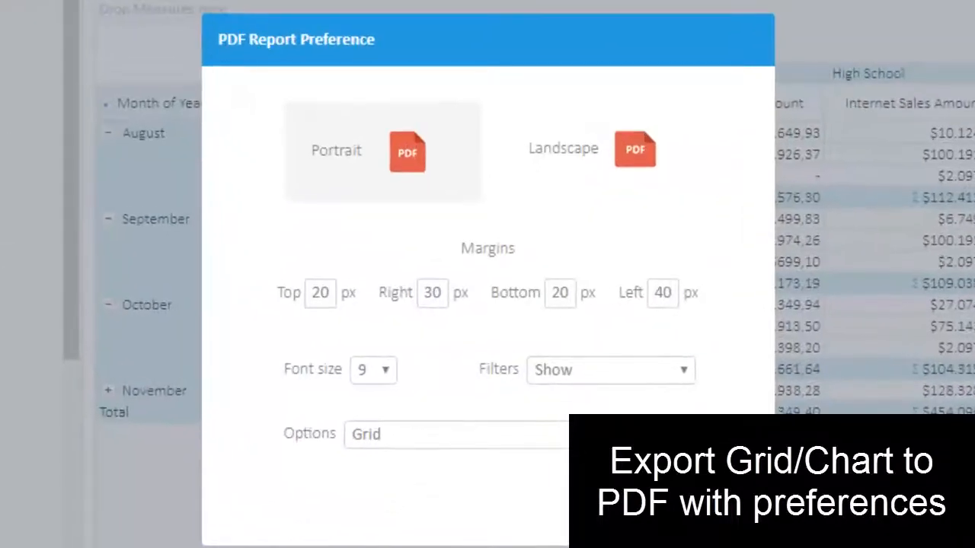
click(518, 434)
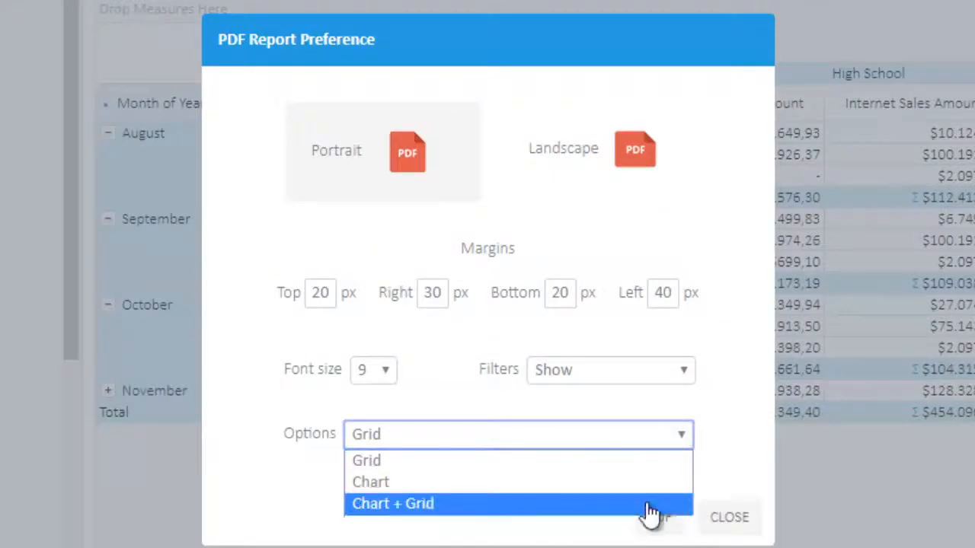
click(392, 503)
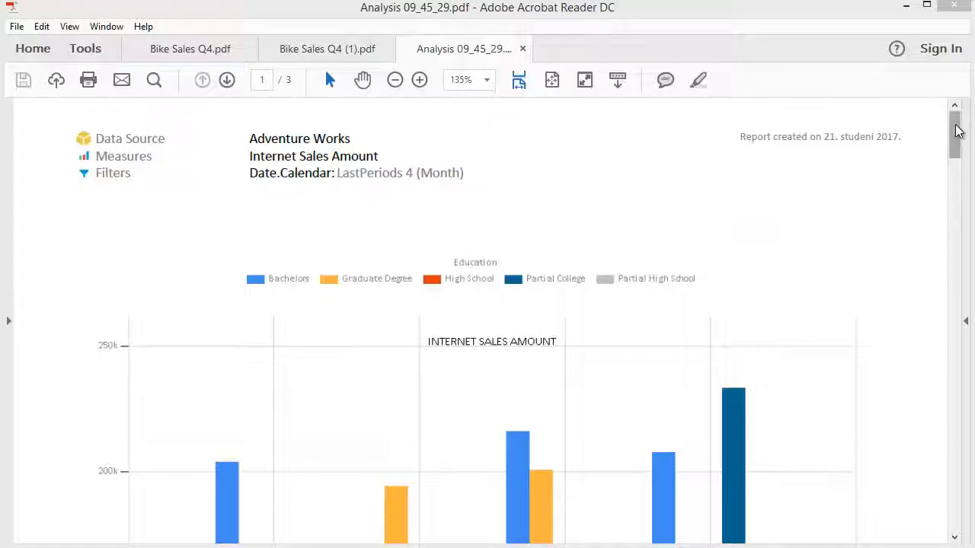
Scroll through the exported analysis report in Acrobat Reader
scroll(down, 3)
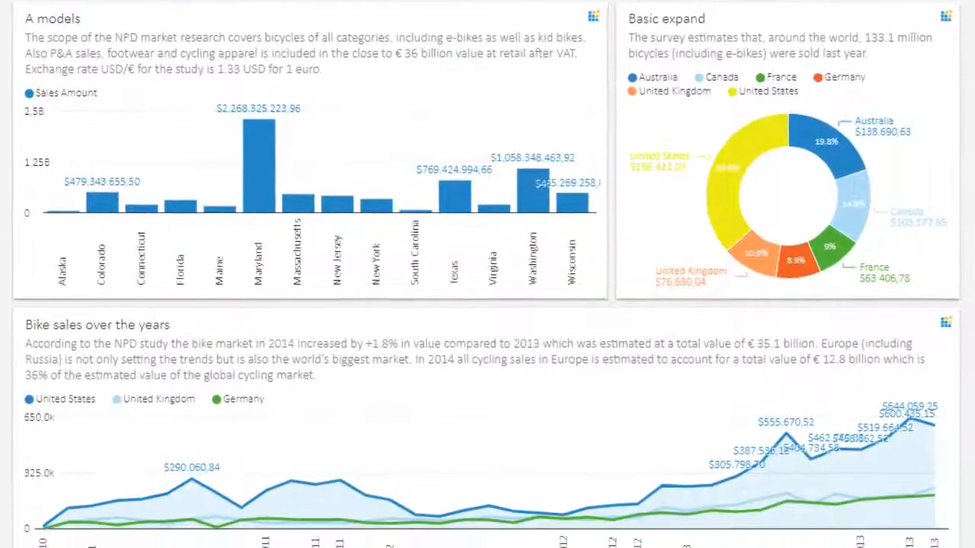
scroll(down, 3)
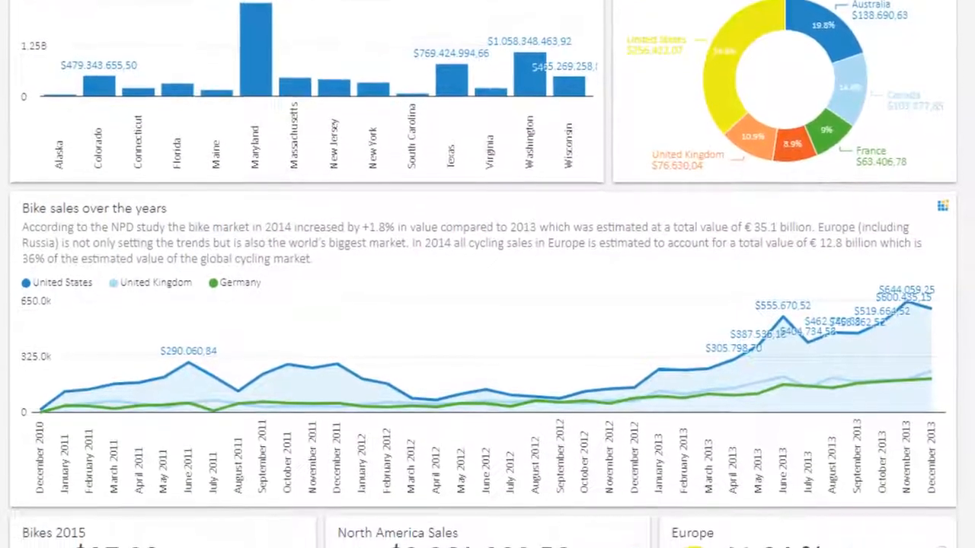
scroll(down, 3)
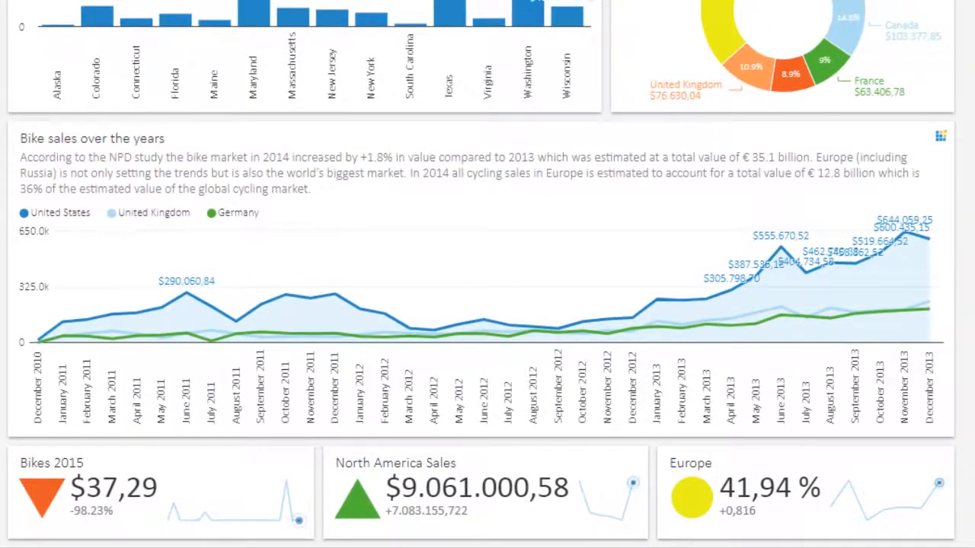
click(631, 9)
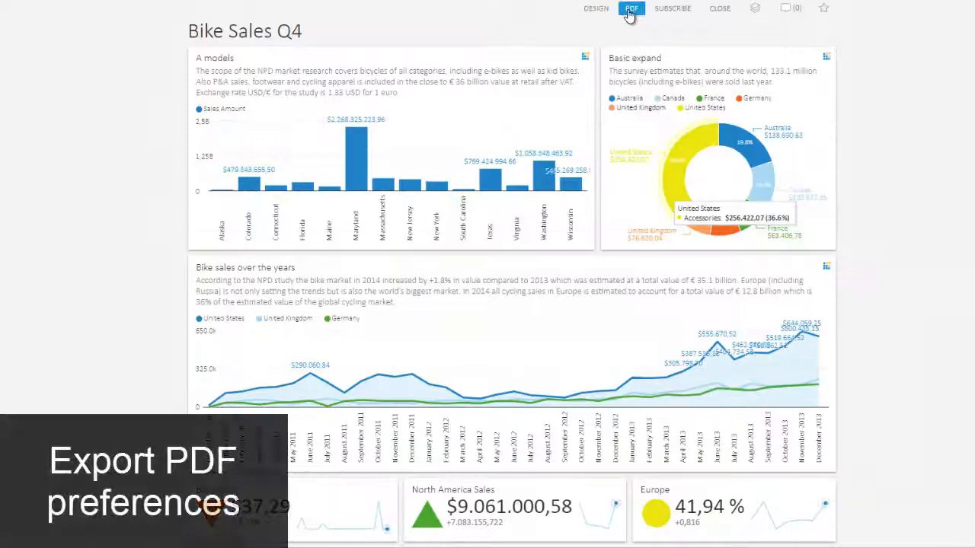
Export Bike Sales Q4 as a landscape detailed PDF, font size 7, 30 px left margin
click(630, 9)
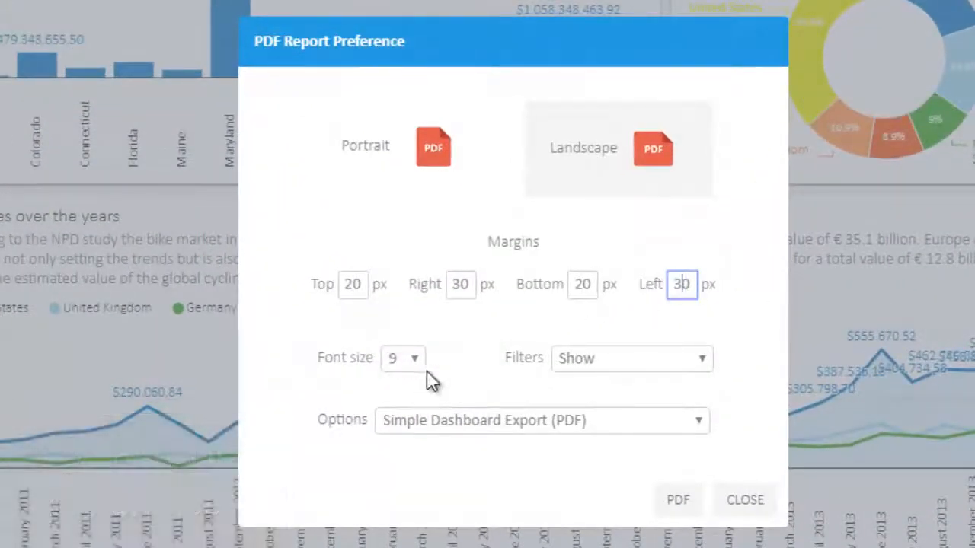
click(541, 419)
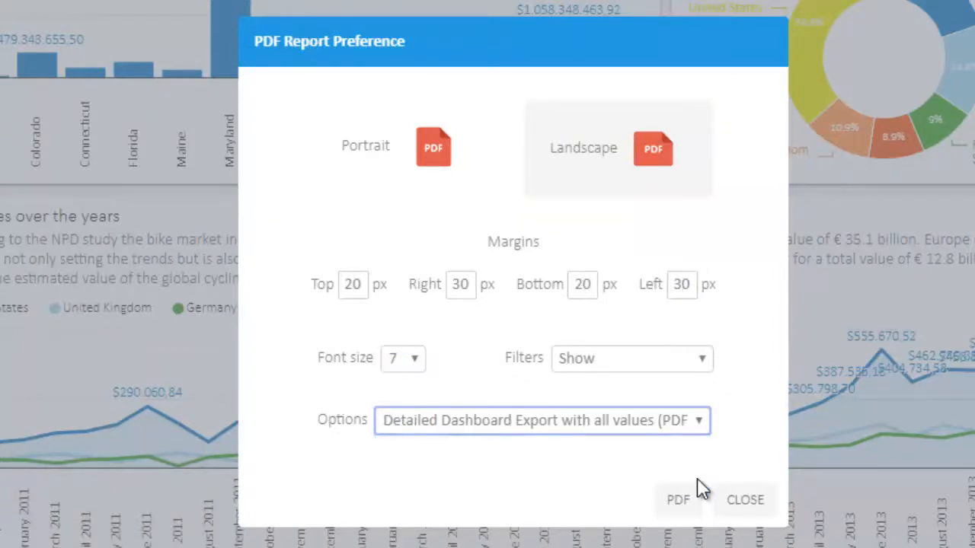
click(677, 500)
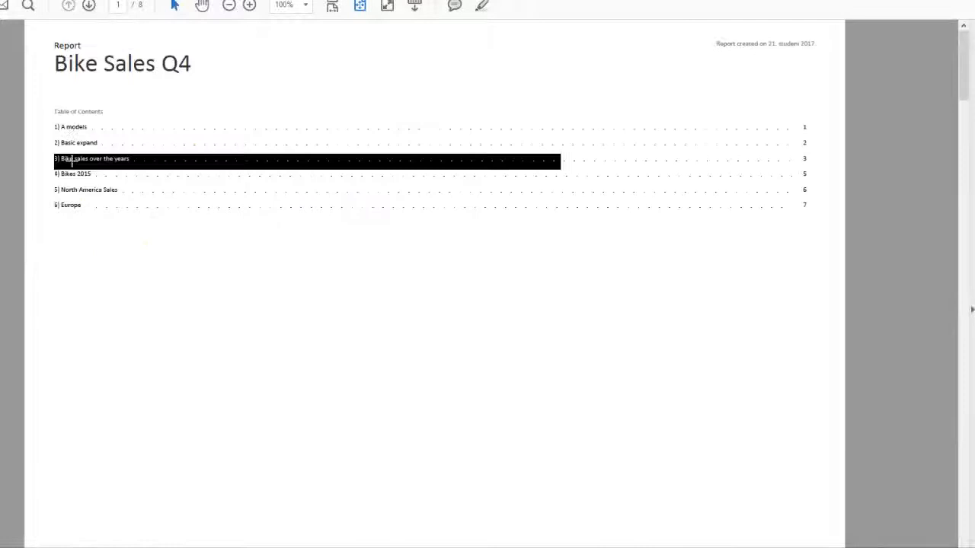
Jump to the 'Bike sales over the years' PDF section, then scroll the Kyubit home page
click(93, 158)
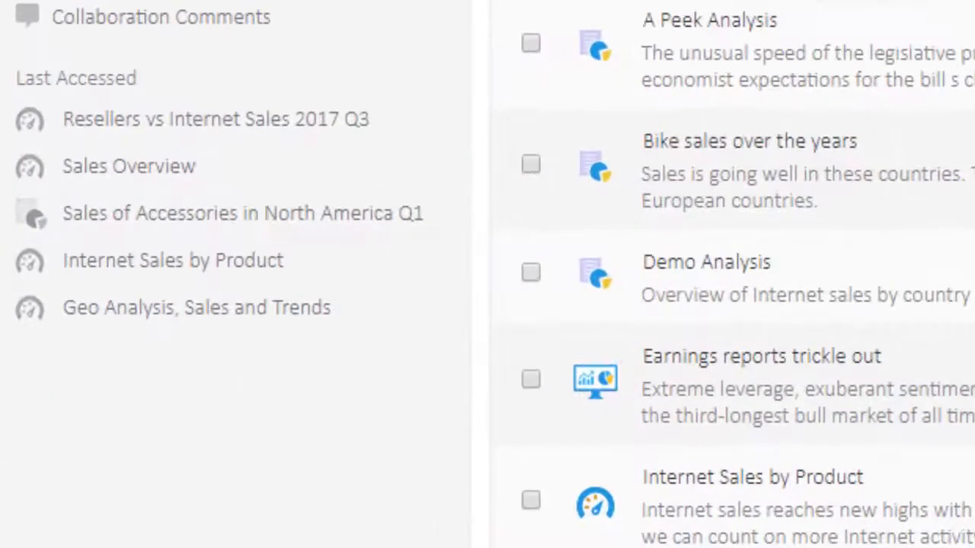
scroll(down, 3)
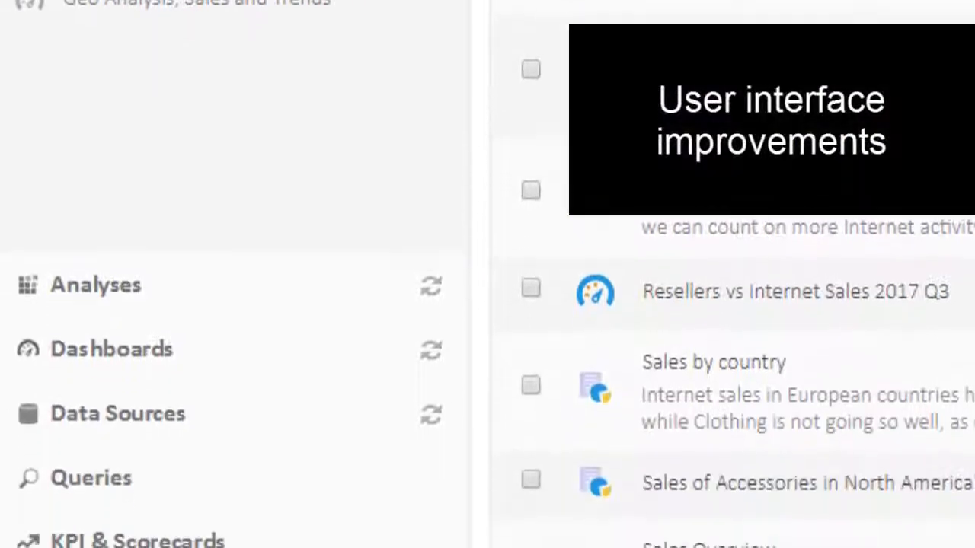
scroll(down, 3)
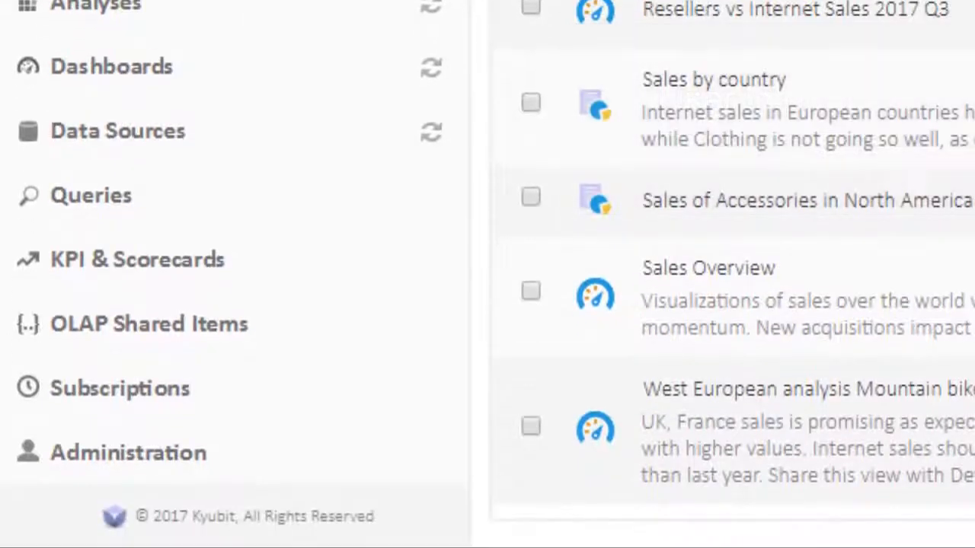